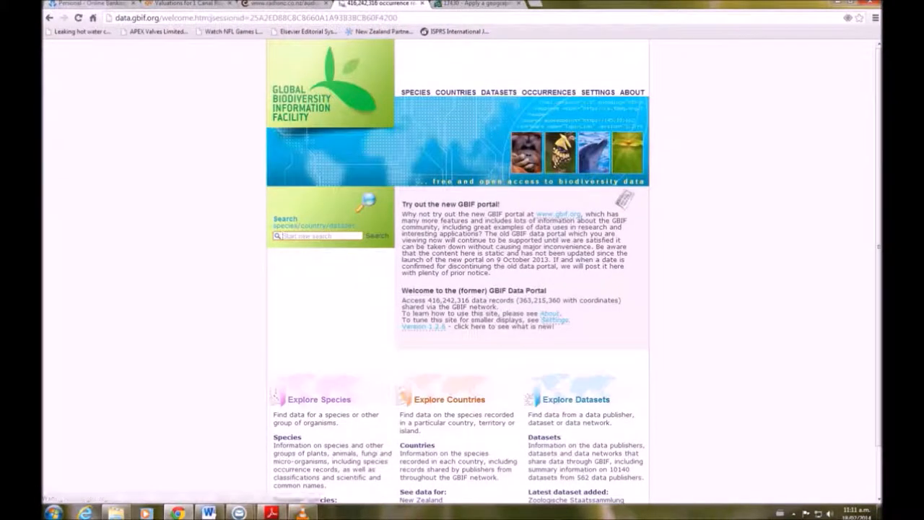
# Search the GBIF portal for 'apteryx owenii' and go to the Little Spotted Kiwi species page.
pyautogui.write('aper')
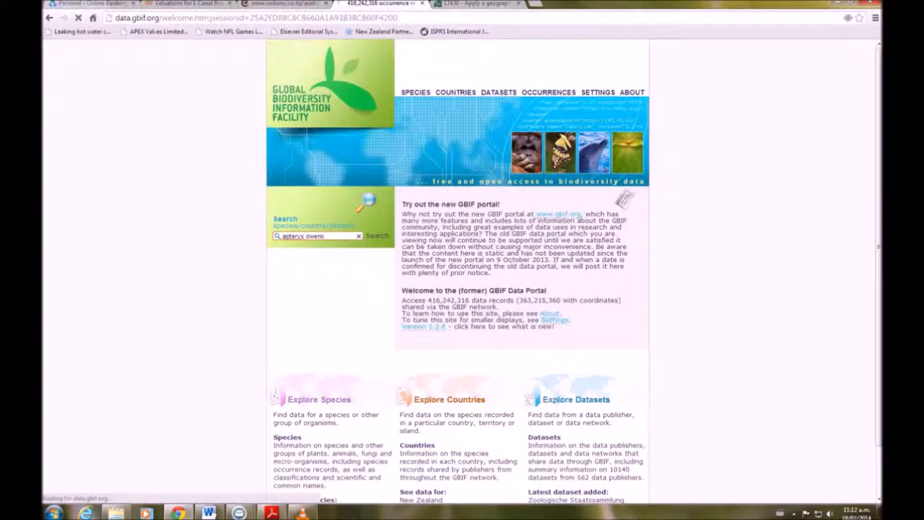
pyautogui.click(375, 237)
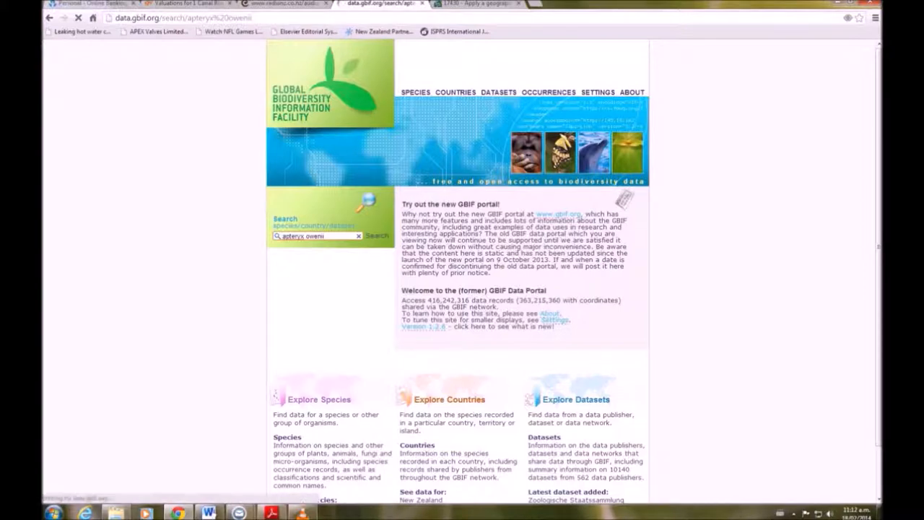
pyautogui.click(377, 235)
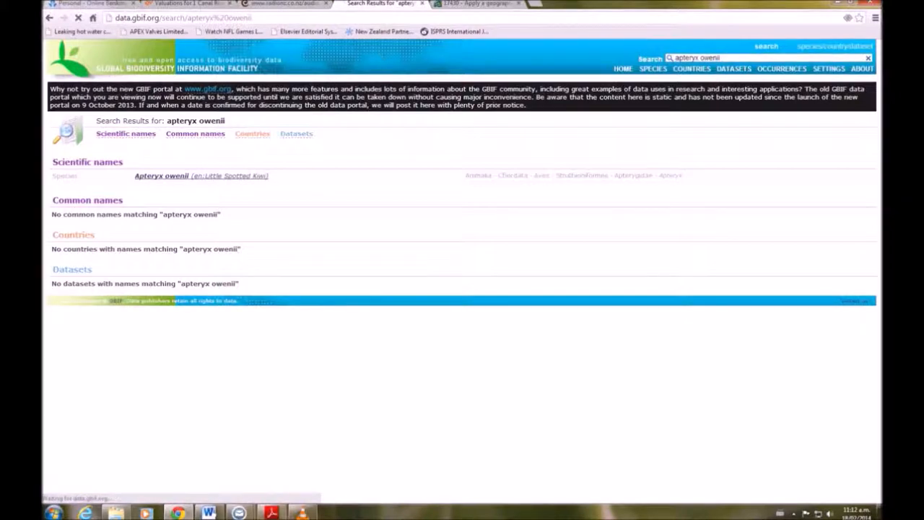
pyautogui.click(162, 176)
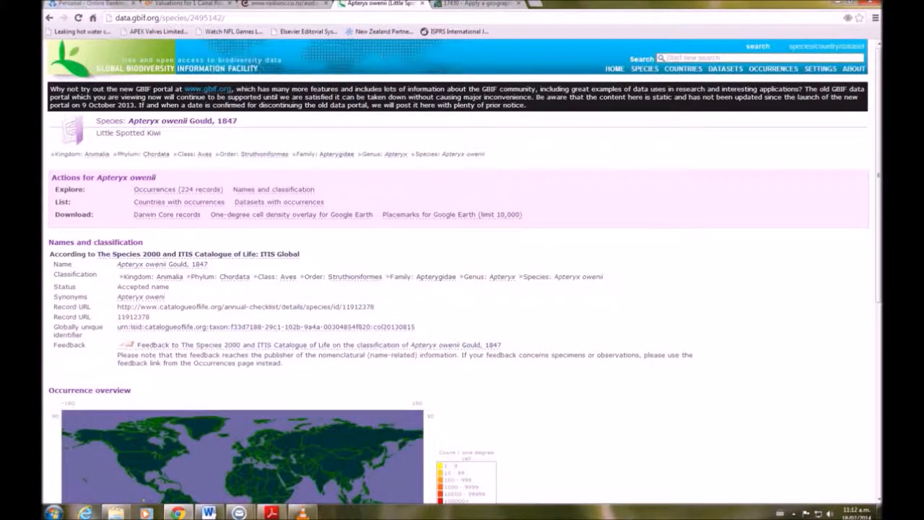
# Download the kiwi occurrences as a spreadsheet with Latitude and Longitude included.
pyautogui.click(178, 188)
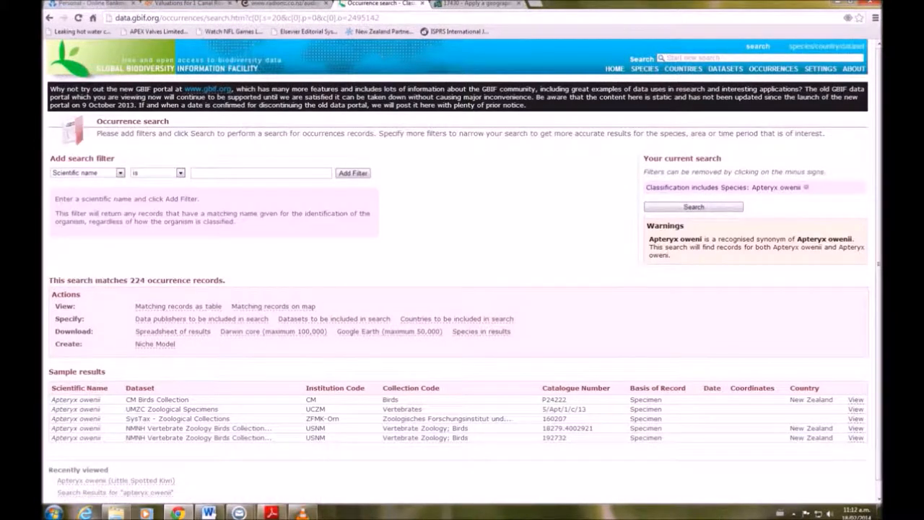
pyautogui.click(173, 330)
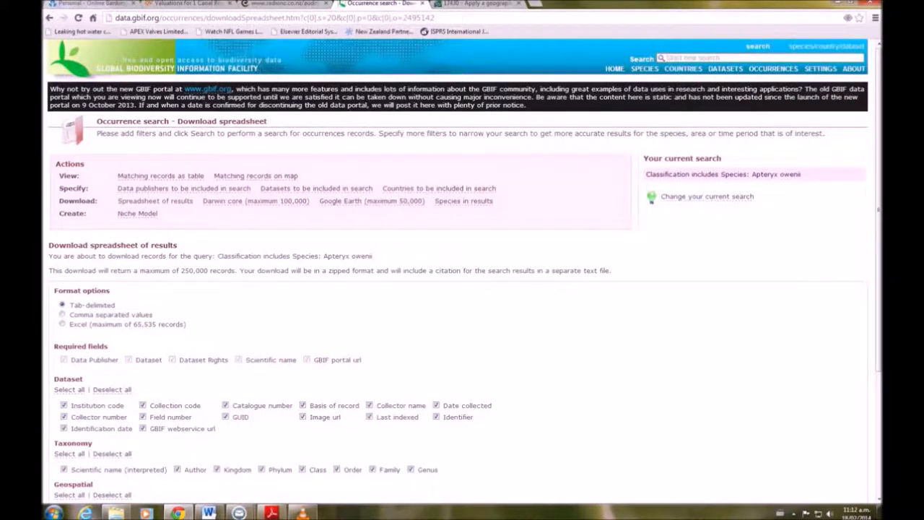
pyautogui.scroll(-3)
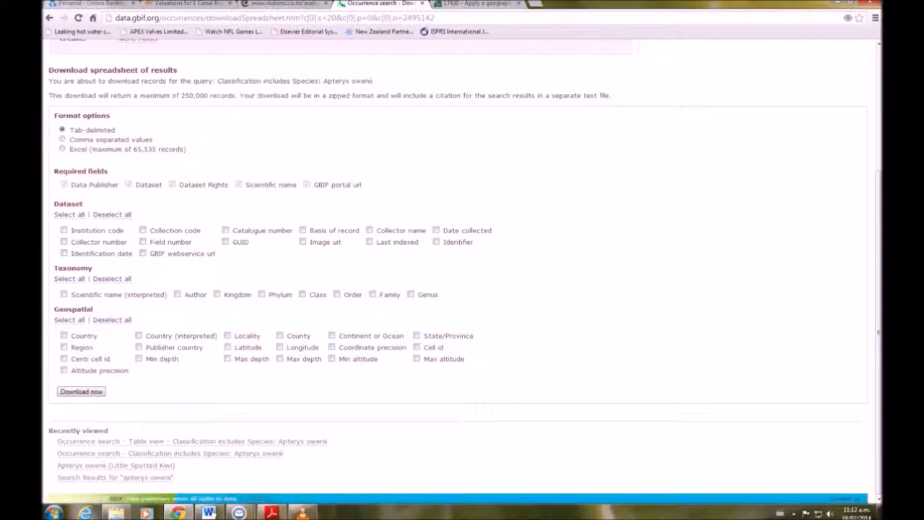
pyautogui.click(228, 346)
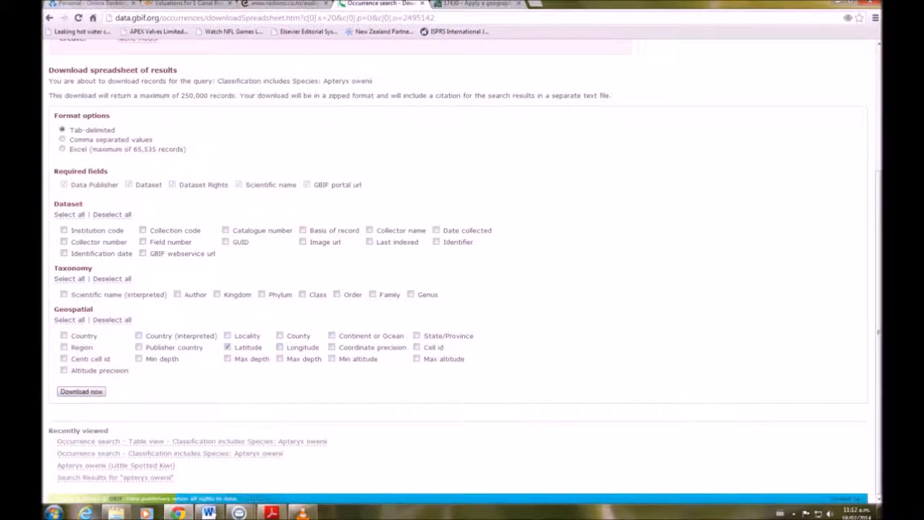
pyautogui.click(280, 347)
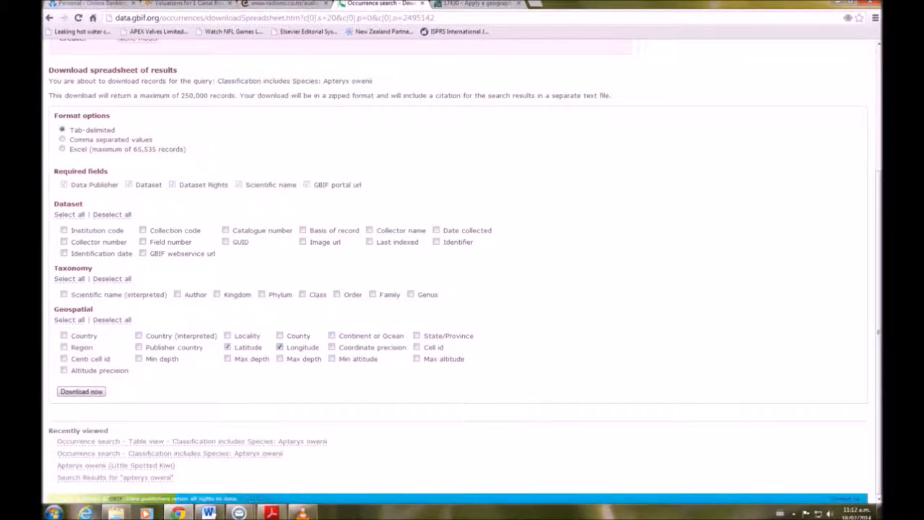
pyautogui.click(81, 389)
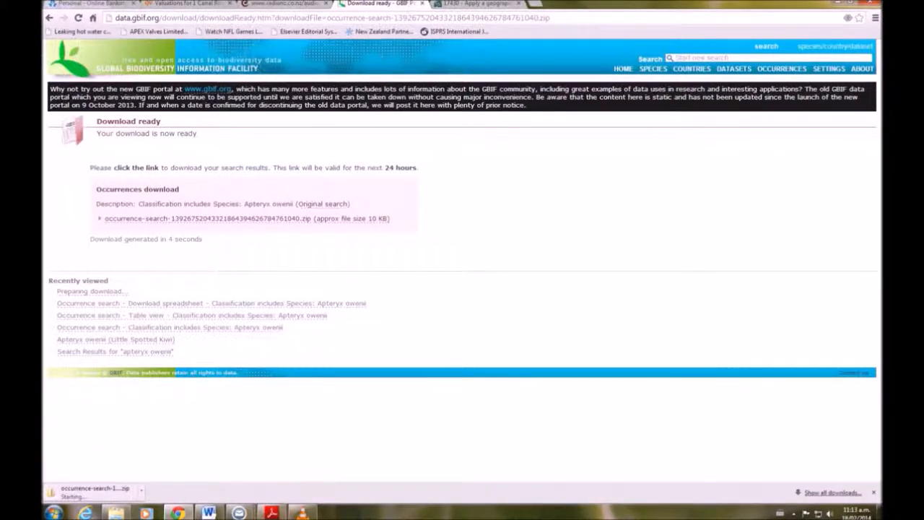
# In Excel, browse to the occurrence-search folder with All Files shown and load the records text file.
pyautogui.click(302, 512)
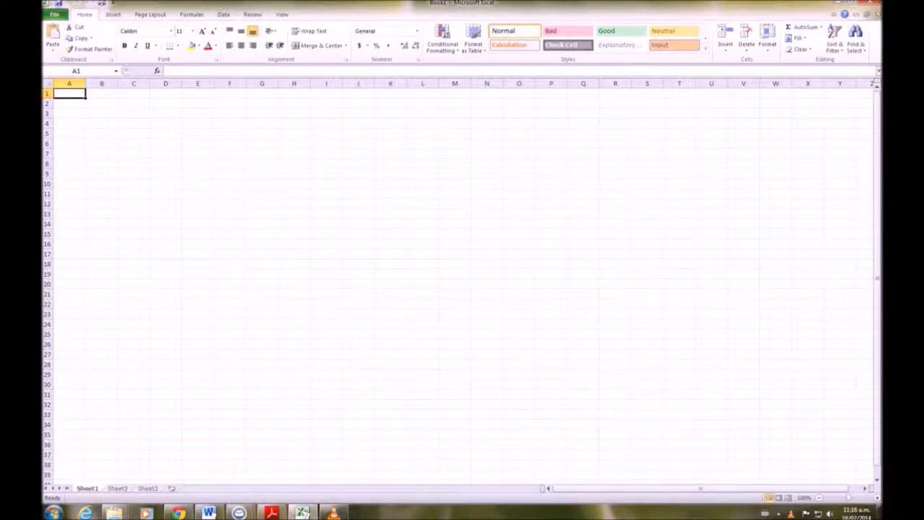
pyautogui.click(55, 15)
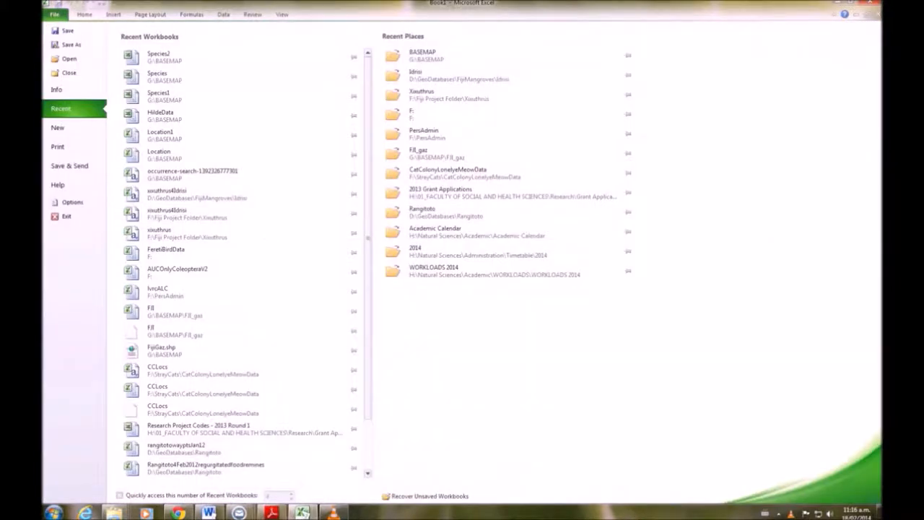
pyautogui.click(69, 58)
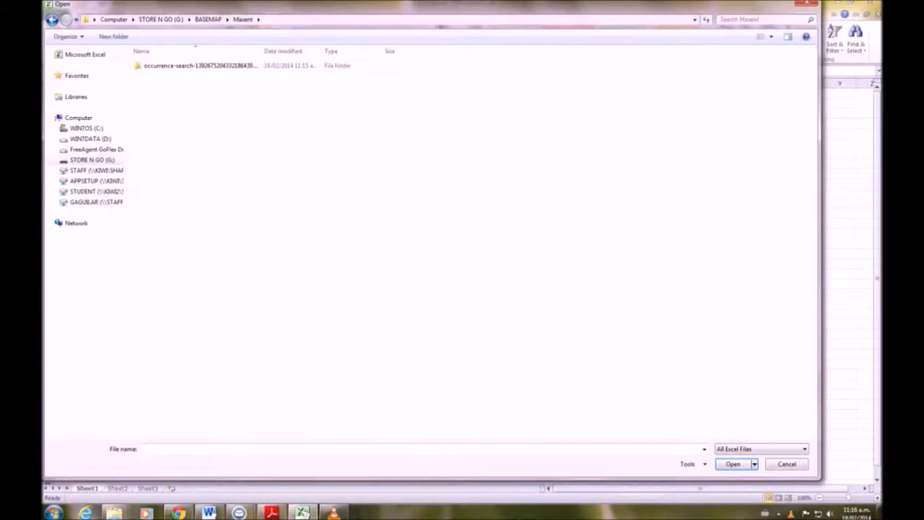
pyautogui.doubleClick(199, 65)
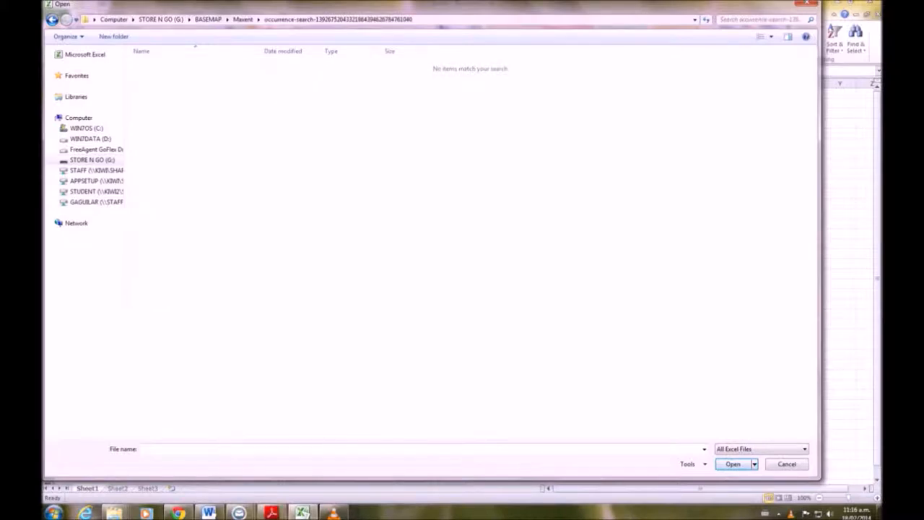
pyautogui.click(803, 447)
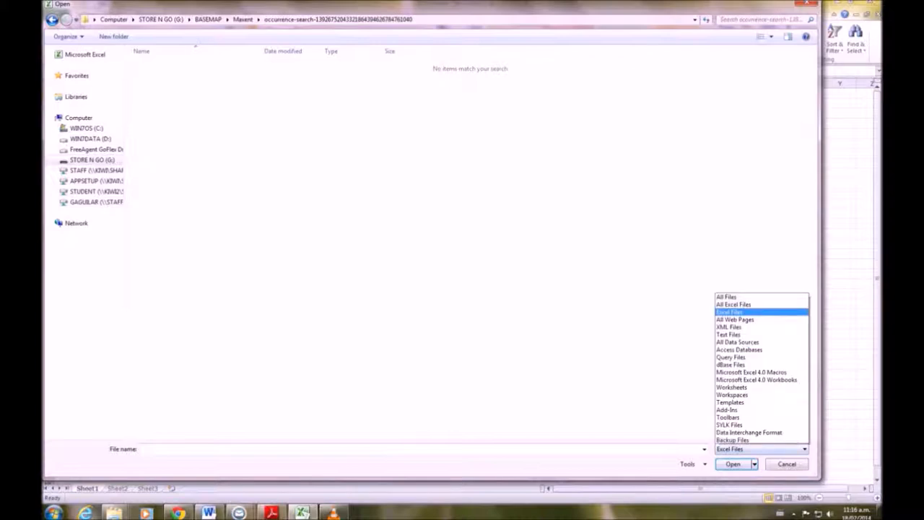
pyautogui.click(726, 298)
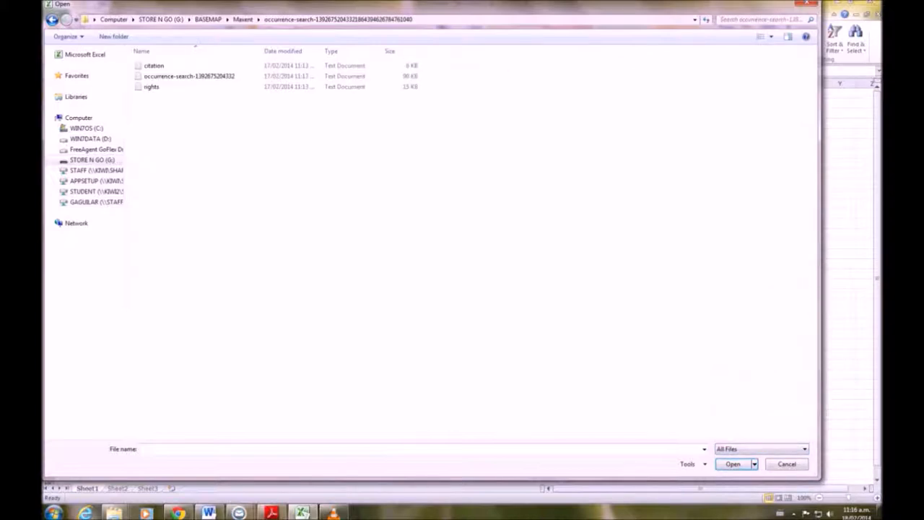
pyautogui.click(189, 75)
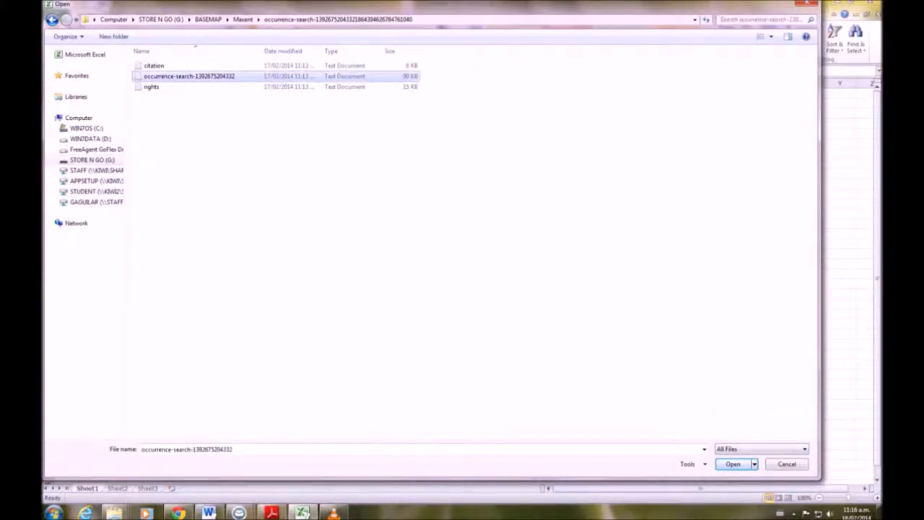
pyautogui.click(732, 463)
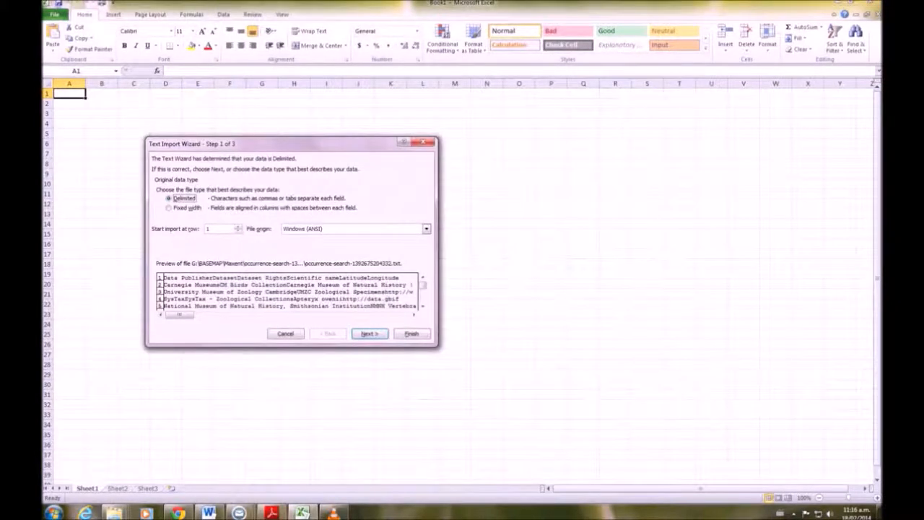
# Finish the Text Import Wizard with Tab delimiter so the kiwi records fill the worksheet.
pyautogui.click(369, 332)
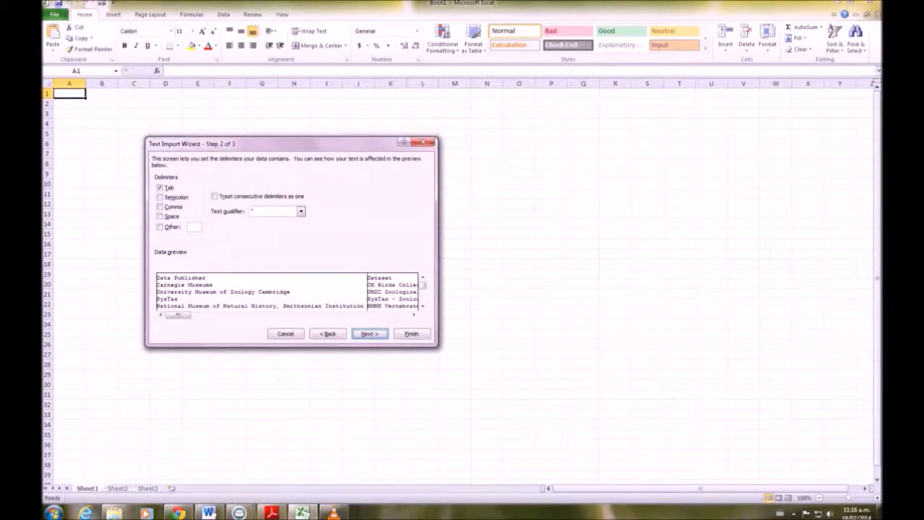
pyautogui.click(369, 332)
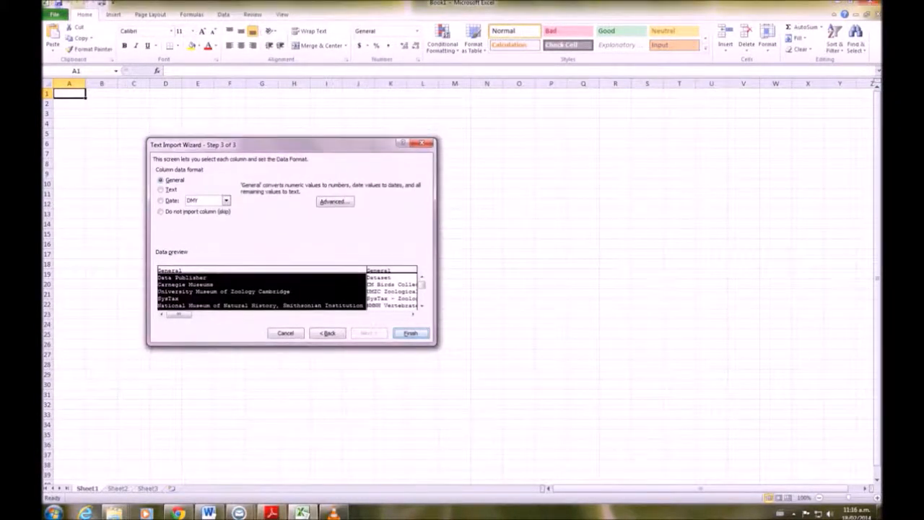
pyautogui.click(410, 332)
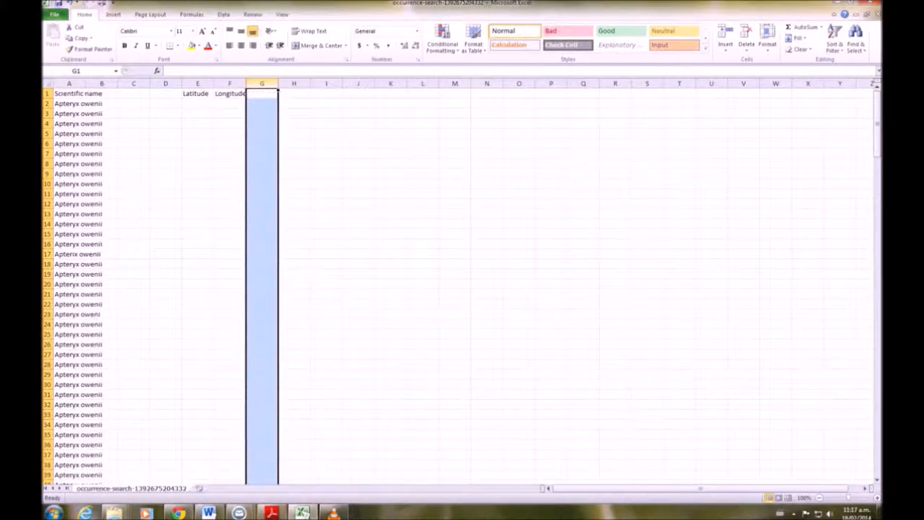
# Trim the sheet to Scientific name, Longitude, Latitude and save the cleaned records file.
pyautogui.click(230, 82)
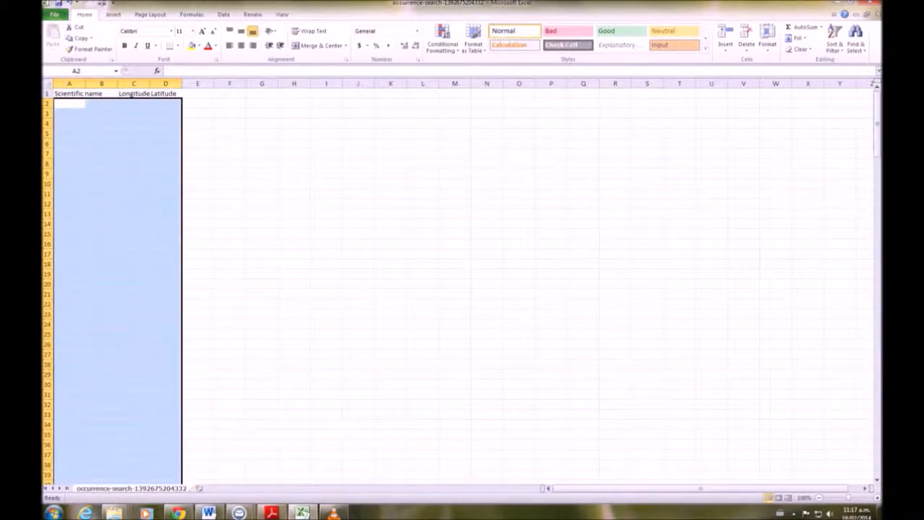
pyautogui.click(55, 15)
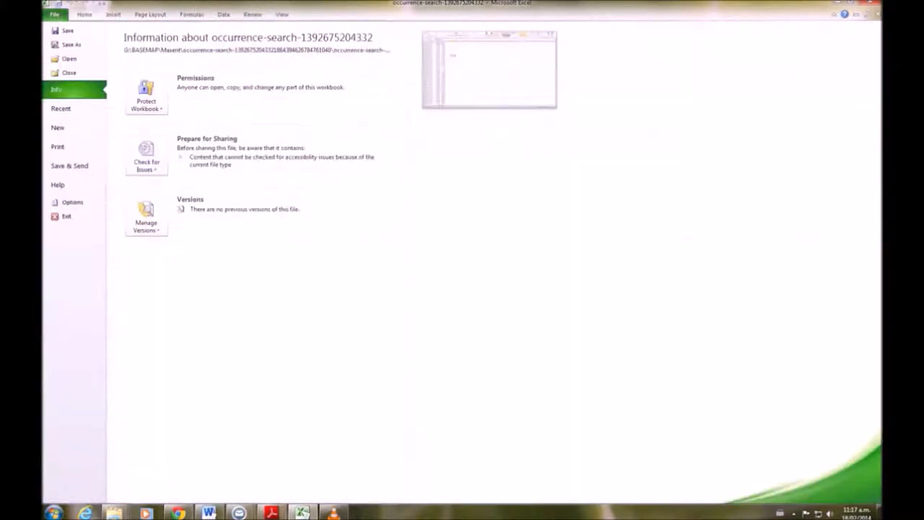
pyautogui.click(55, 15)
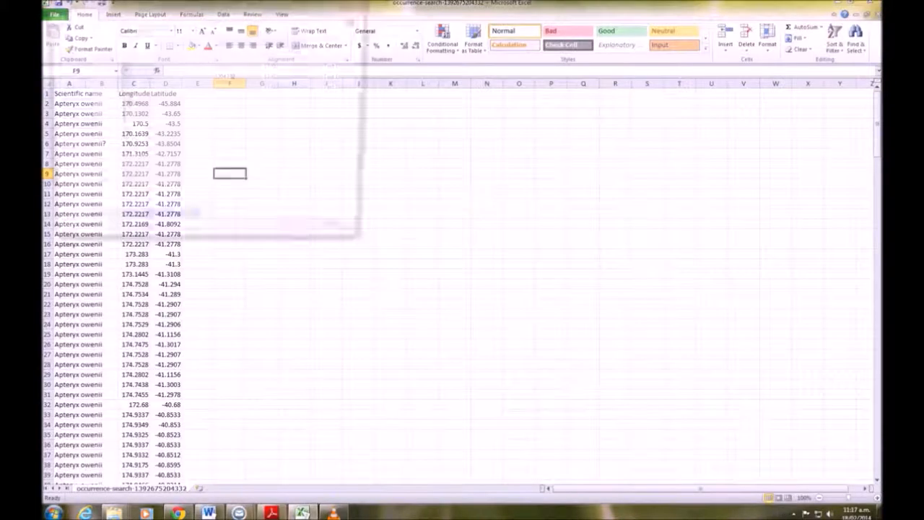
pyautogui.click(281, 220)
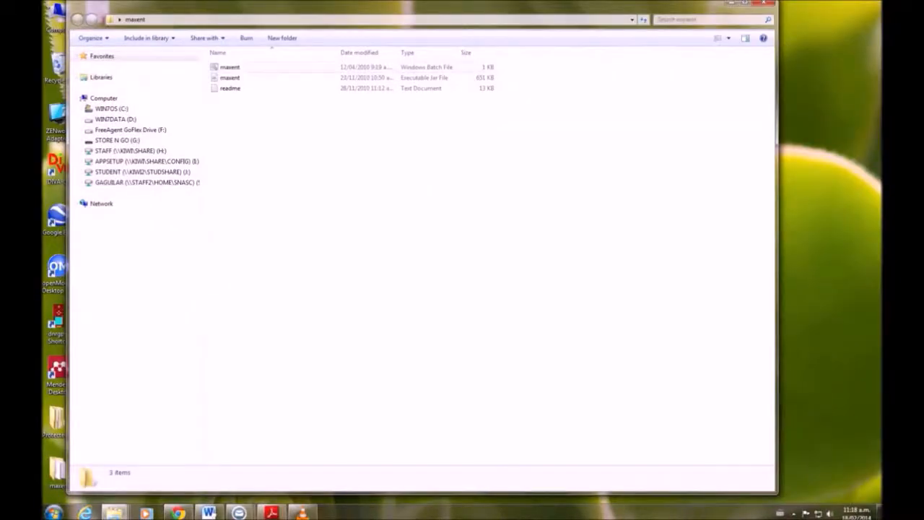
# Launch maxent.jar and browse the STORE N GO (G:) drive for the kiwi samples csv.
pyautogui.click(229, 78)
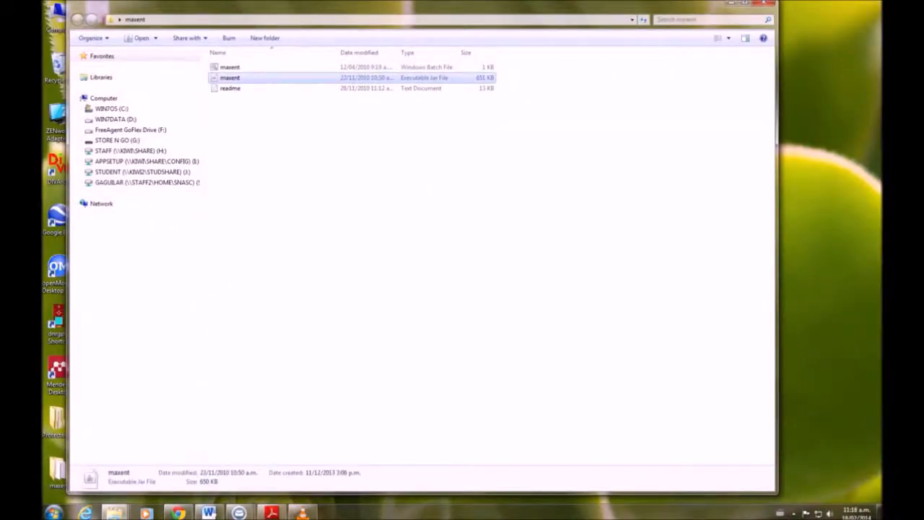
pyautogui.doubleClick(229, 78)
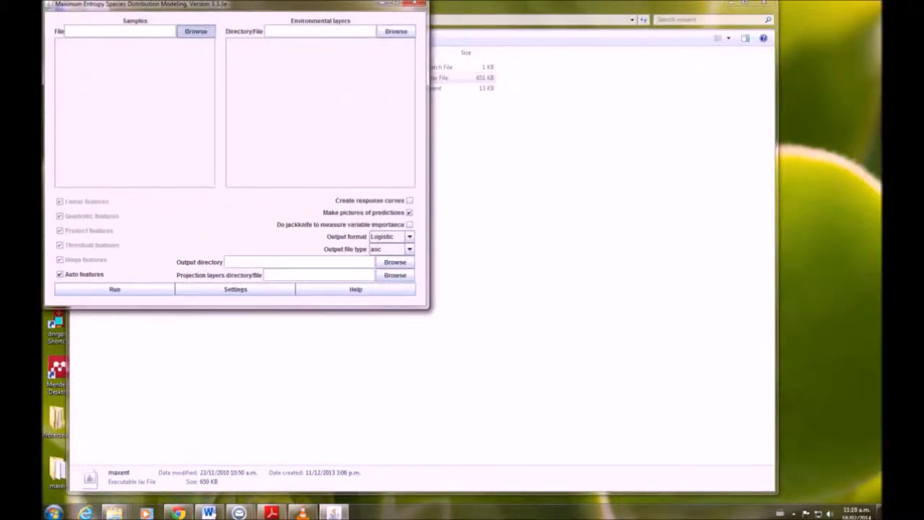
pyautogui.click(196, 32)
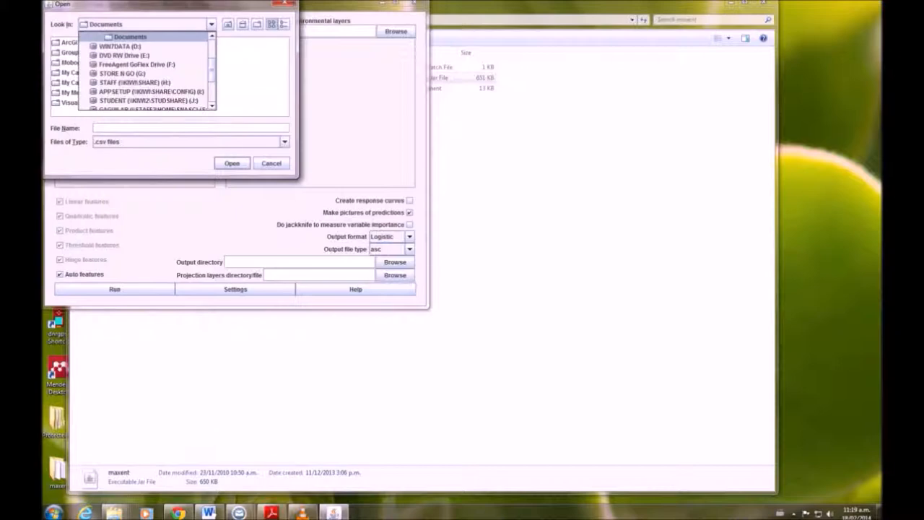
pyautogui.click(123, 72)
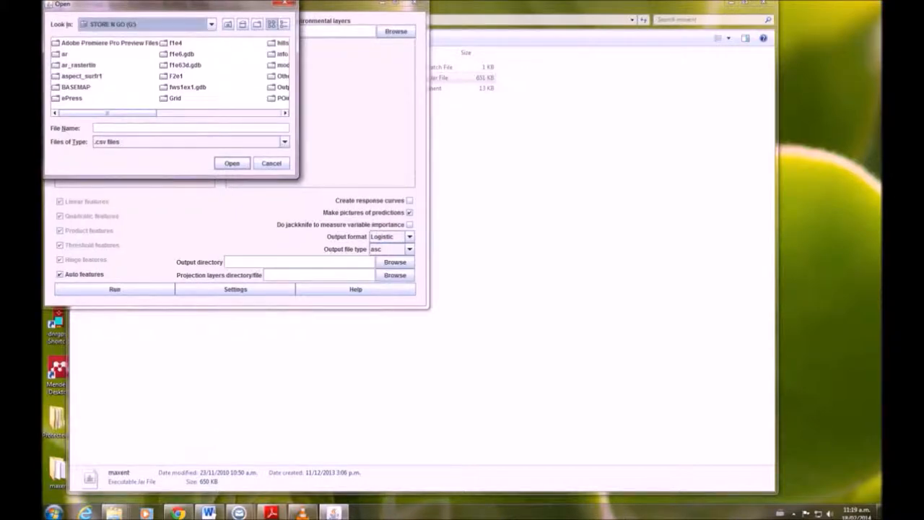
pyautogui.doubleClick(75, 86)
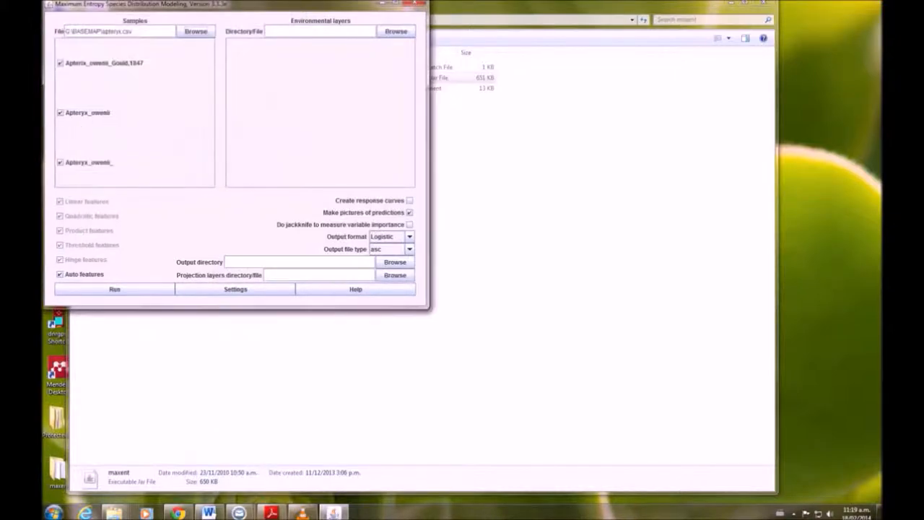
# Untick the first and third sample entries so only Apteryx_owenii is modelled.
pyautogui.click(61, 64)
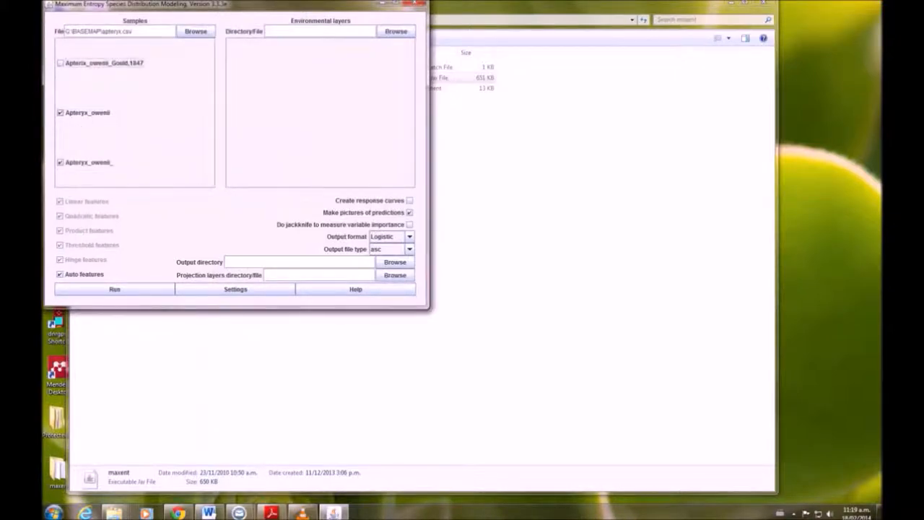
pyautogui.click(61, 162)
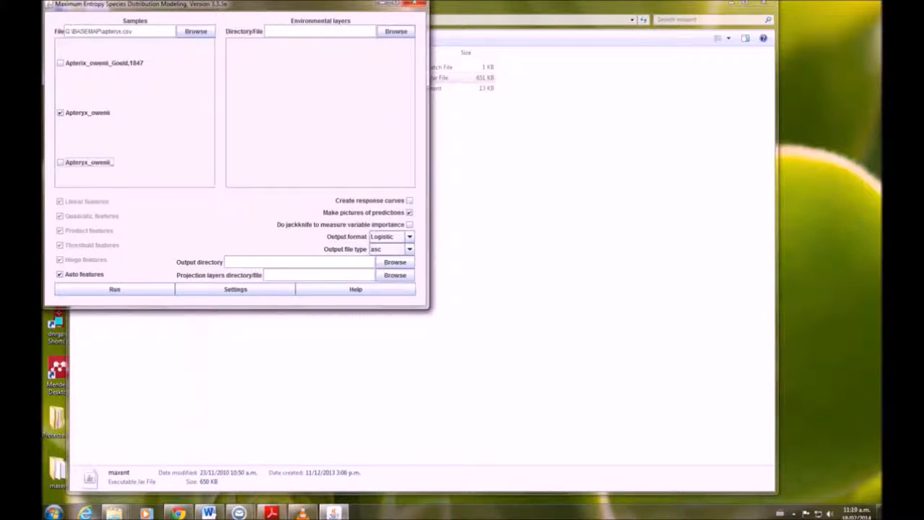
# Load the folder of bio .asc files as the environmental layers, all Continuous.
pyautogui.click(395, 32)
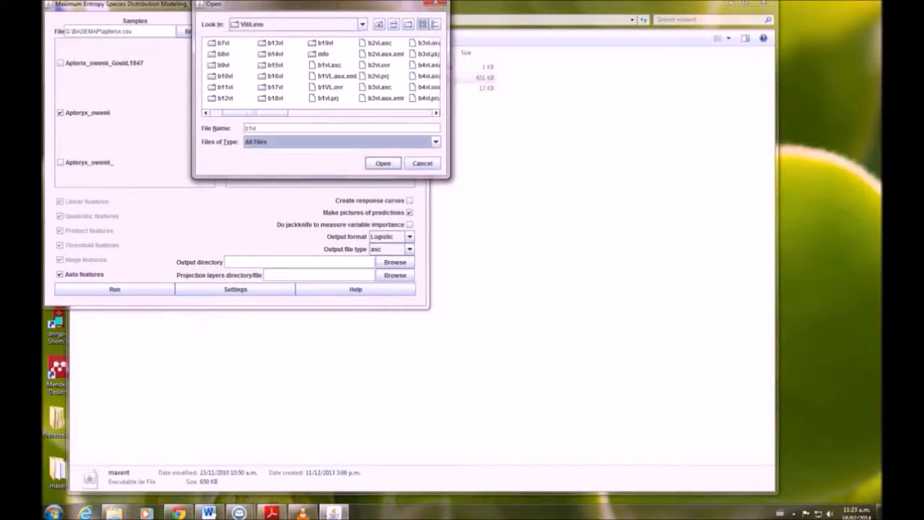
pyautogui.click(275, 65)
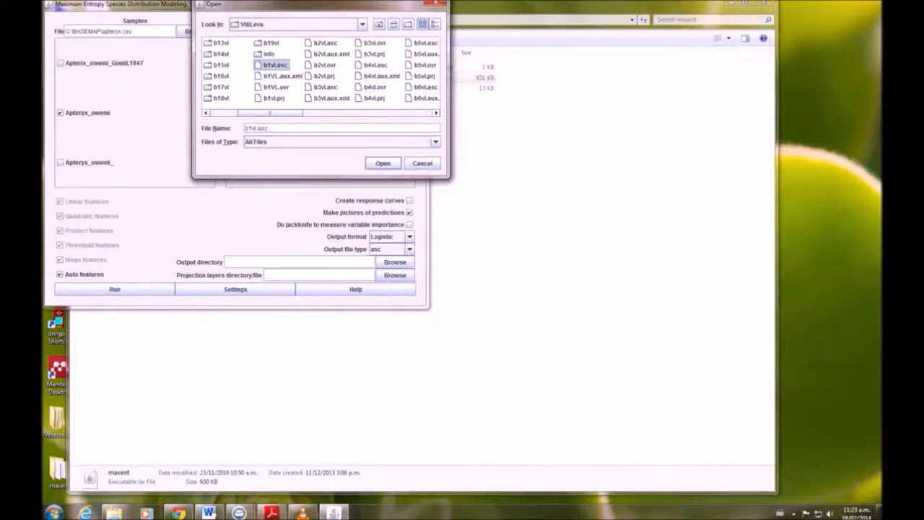
pyautogui.click(383, 161)
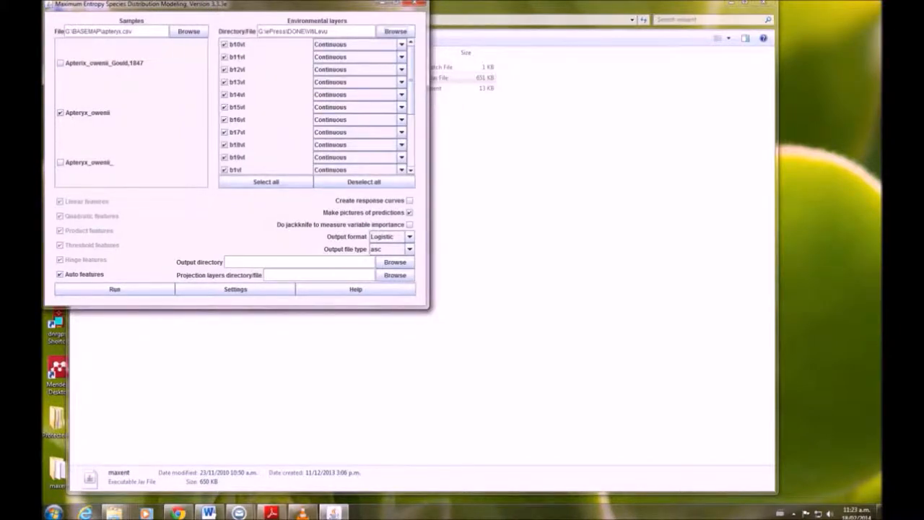
pyautogui.scroll(-3)
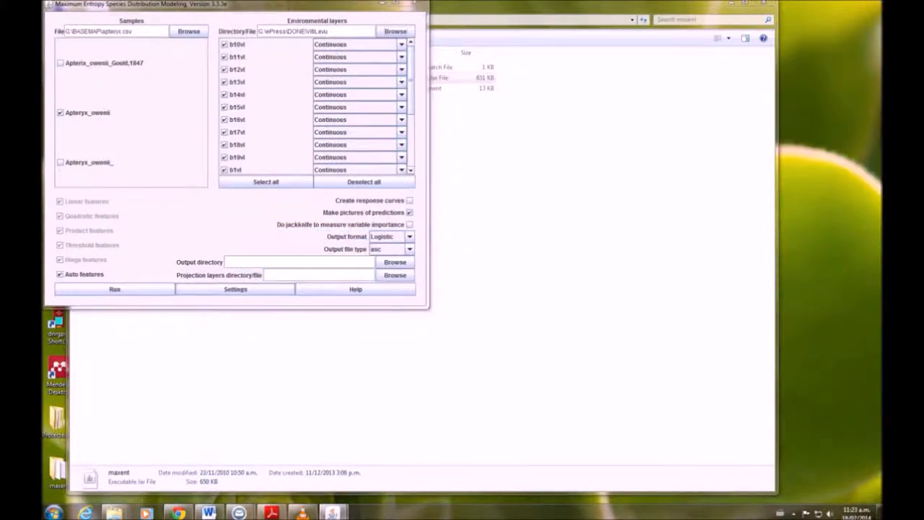
# Set the run to 4 Crossvalidate replicates in Settings and confirm.
pyautogui.click(234, 288)
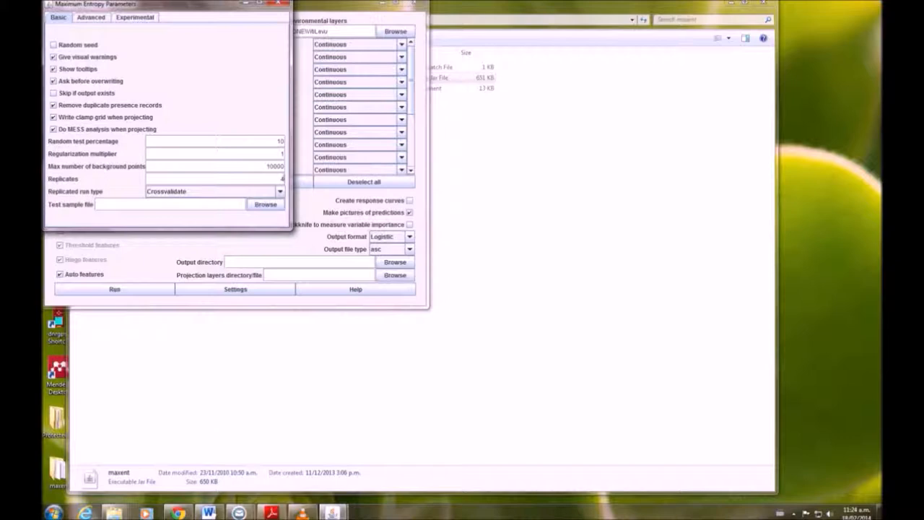
pyautogui.click(90, 17)
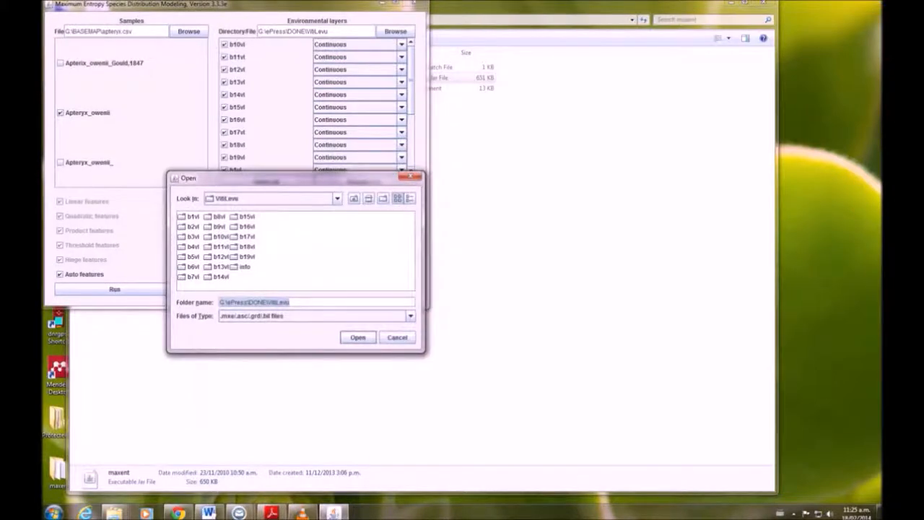
# Choose the BASEMAP folder at the drive root as output directory and start the model run.
pyautogui.click(335, 198)
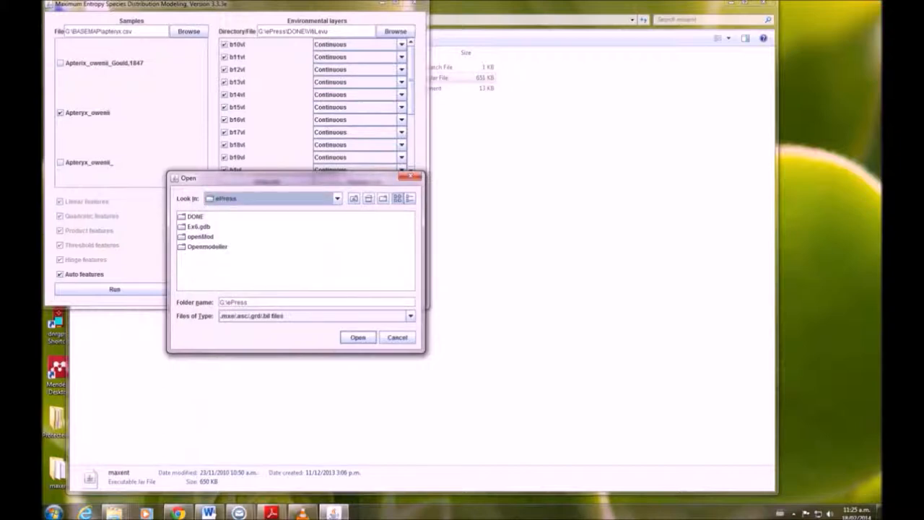
pyautogui.click(335, 198)
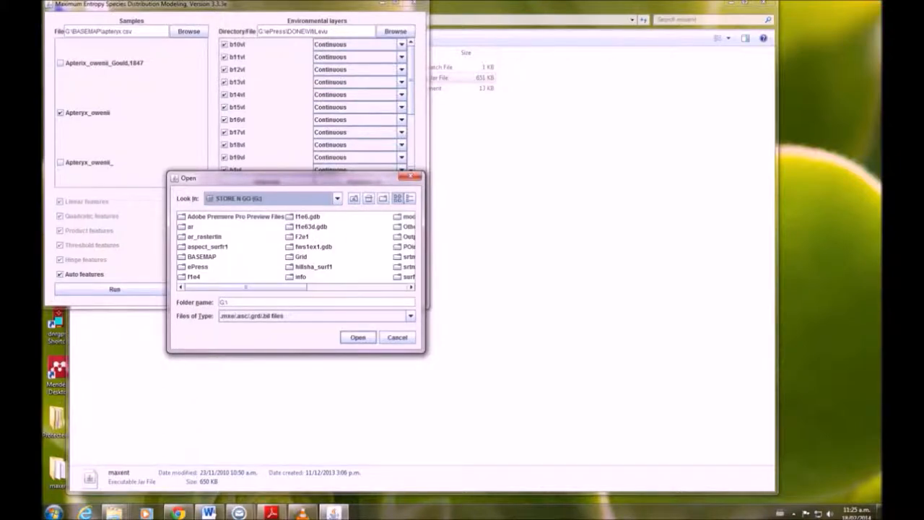
pyautogui.doubleClick(202, 257)
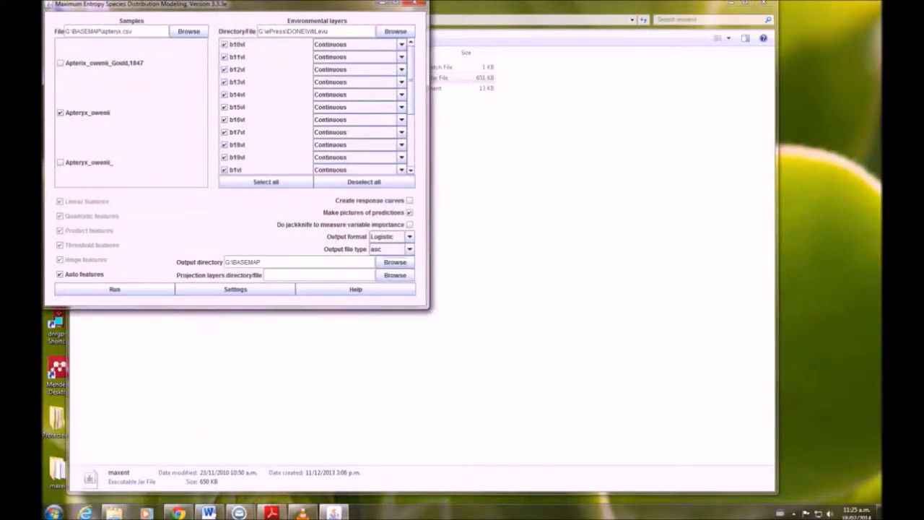
pyautogui.click(114, 289)
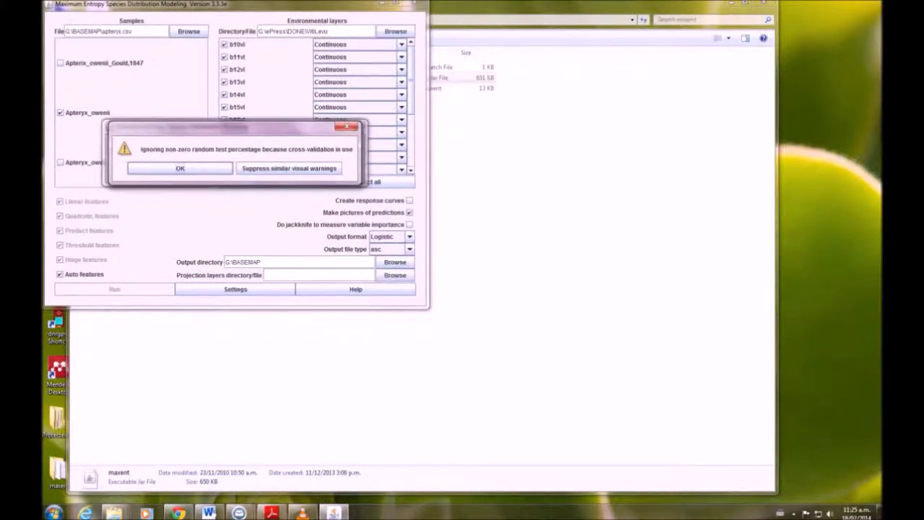
# Dismiss the cross-validation and unused Latitude field warnings so the kiwi model runs.
pyautogui.click(179, 168)
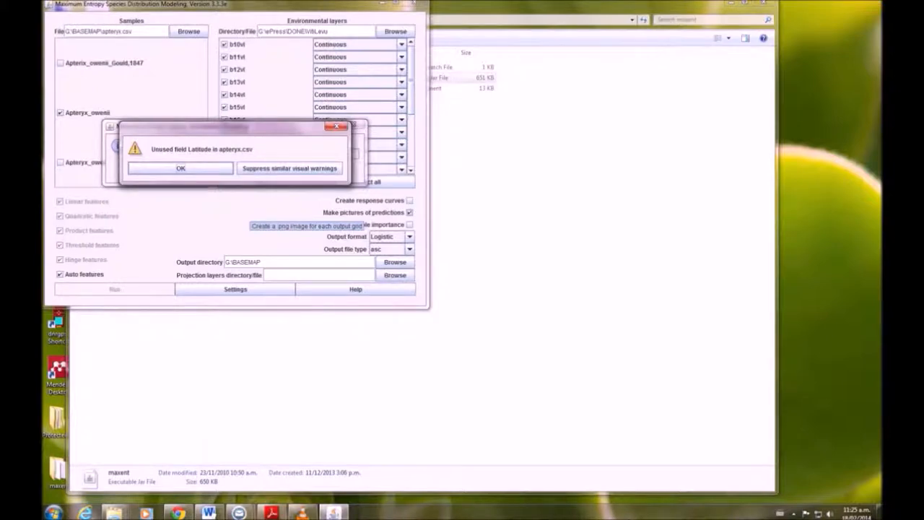
pyautogui.click(181, 168)
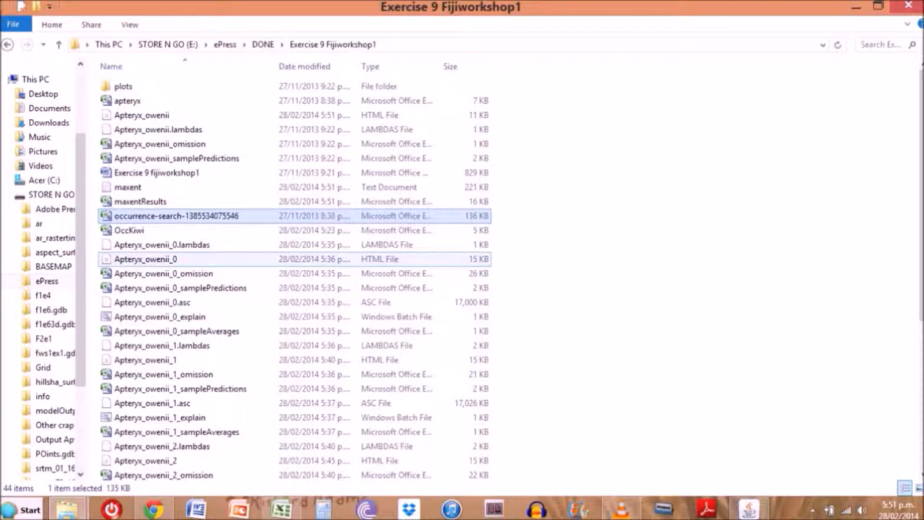
# Open the Apteryx_owenii_0.html report in Google Chrome.
pyautogui.click(145, 259)
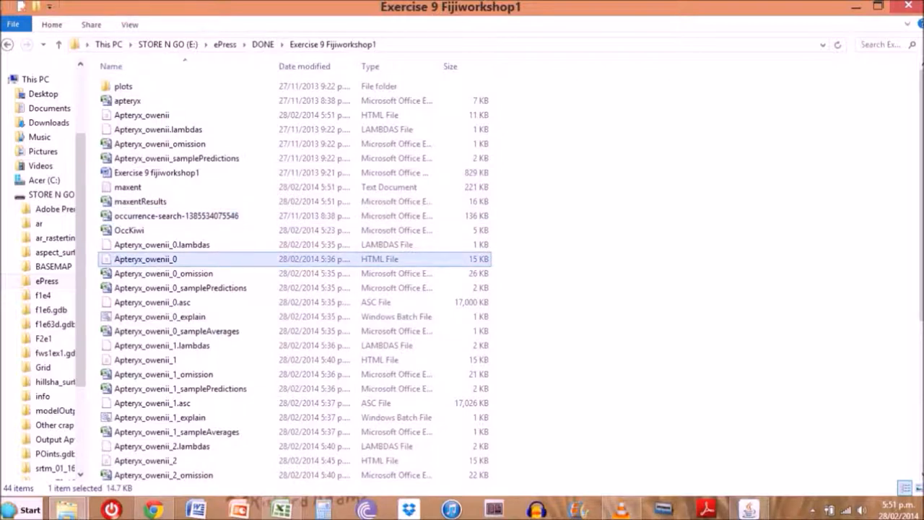
pyautogui.doubleClick(145, 259)
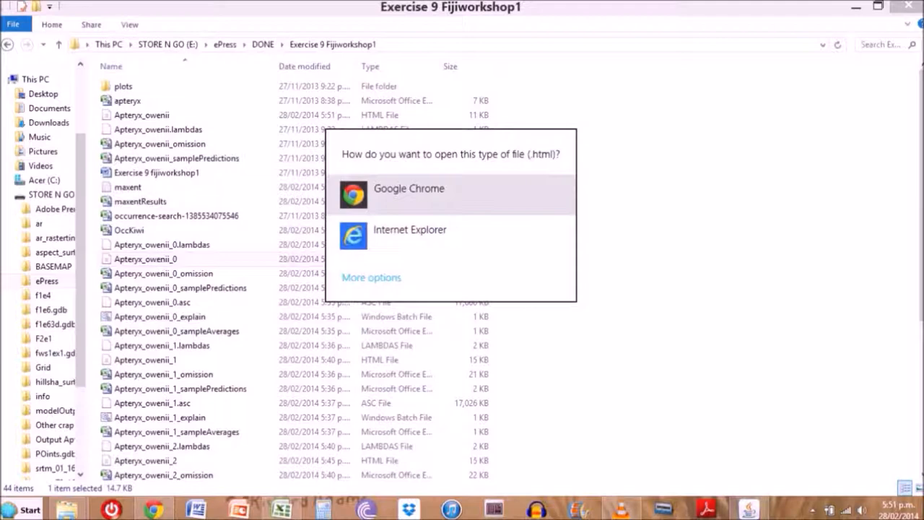
pyautogui.click(409, 188)
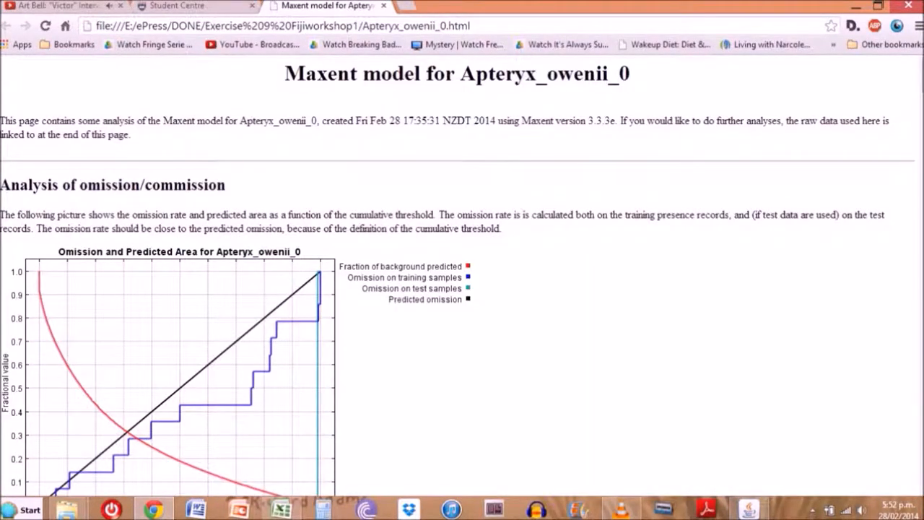
pyautogui.scroll(-3)
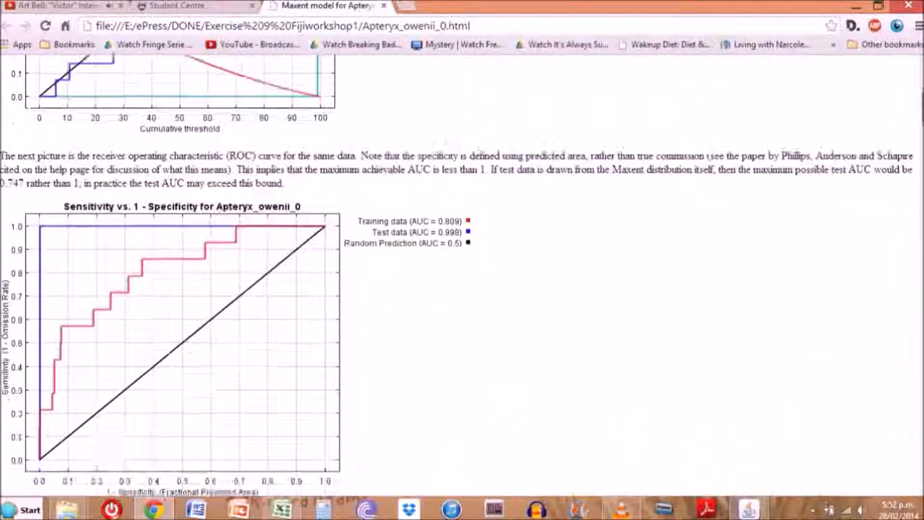
pyautogui.scroll(3)
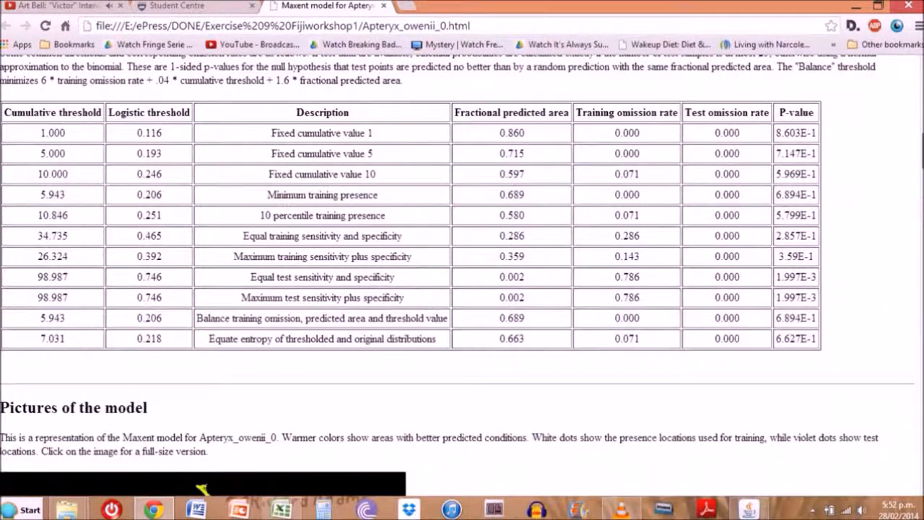
pyautogui.scroll(-3)
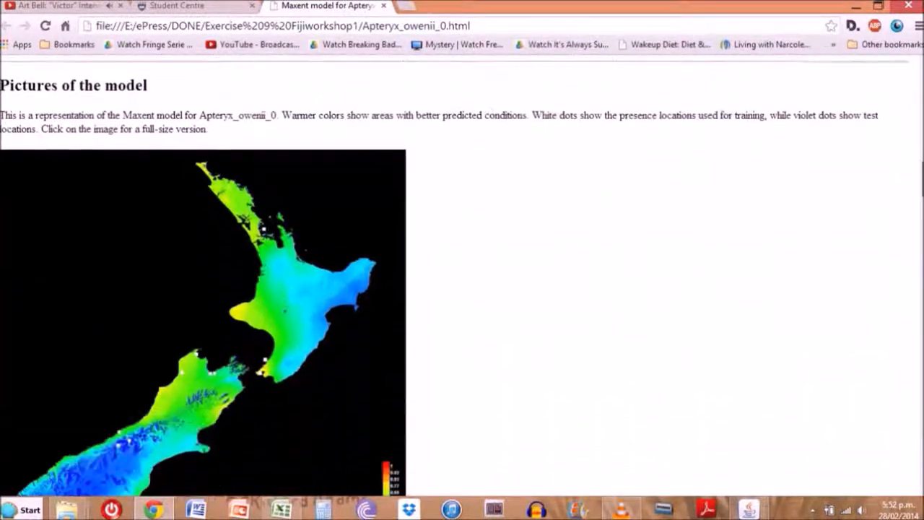
pyautogui.scroll(-3)
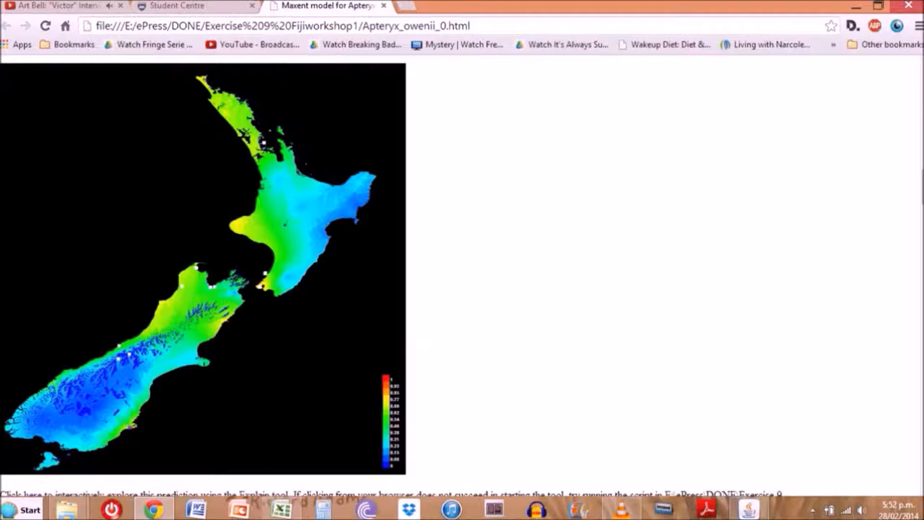
pyautogui.scroll(-3)
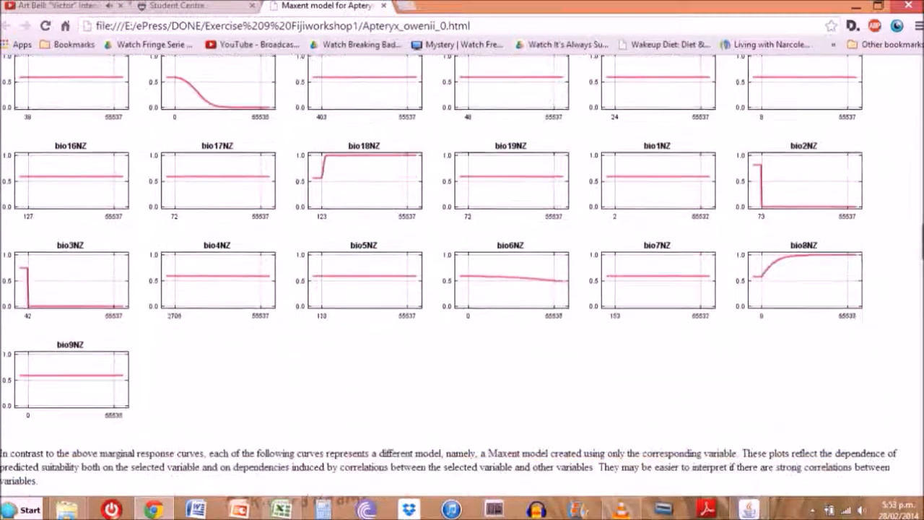
pyautogui.scroll(-3)
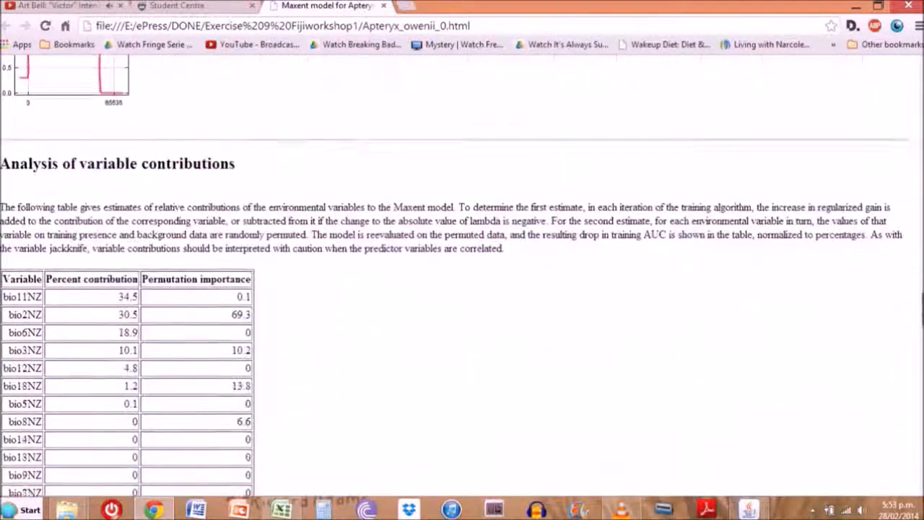
pyautogui.scroll(-3)
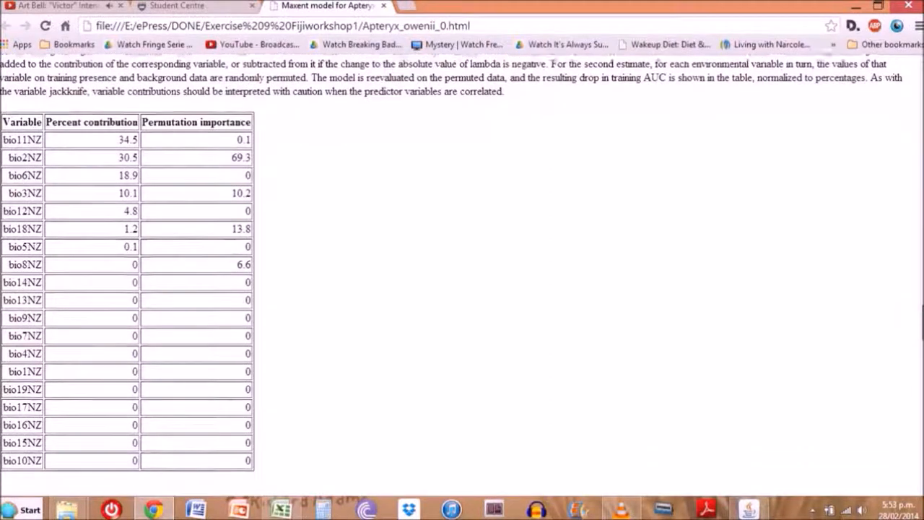
pyautogui.scroll(-3)
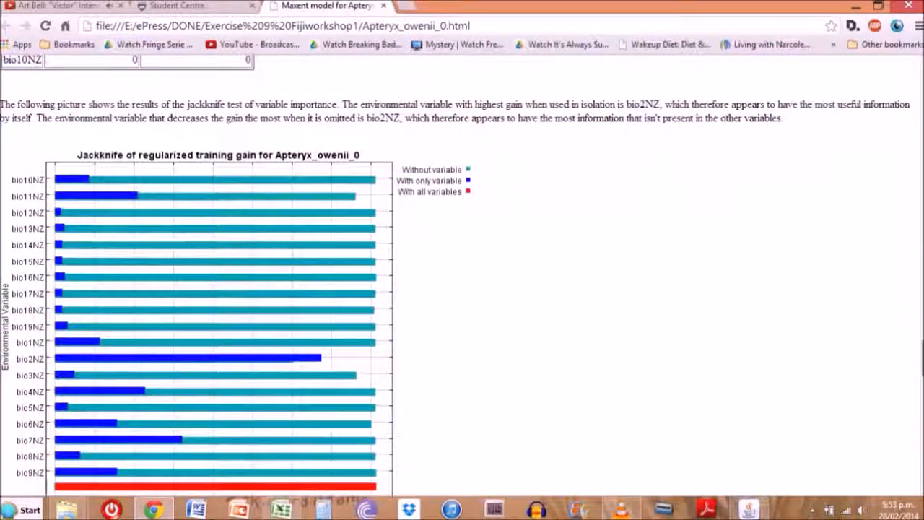
pyautogui.scroll(-3)
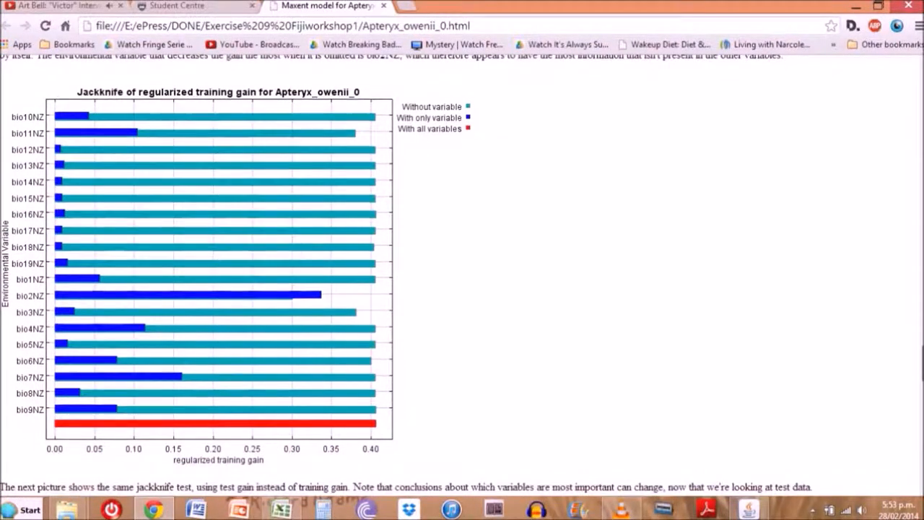
pyautogui.scroll(-3)
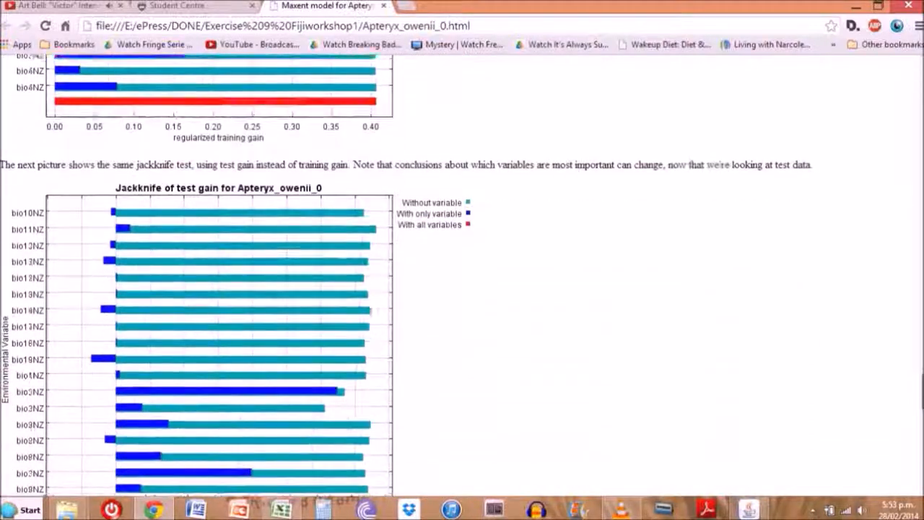
pyautogui.scroll(-3)
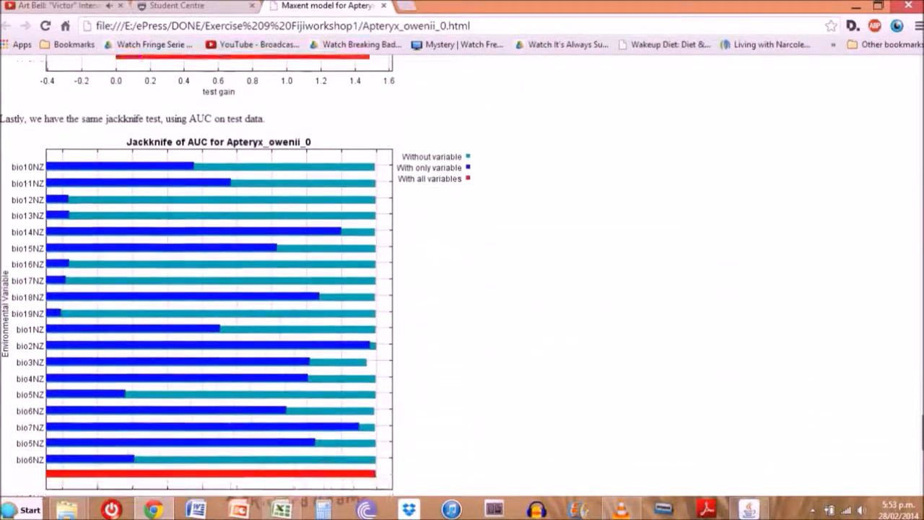
pyautogui.scroll(-3)
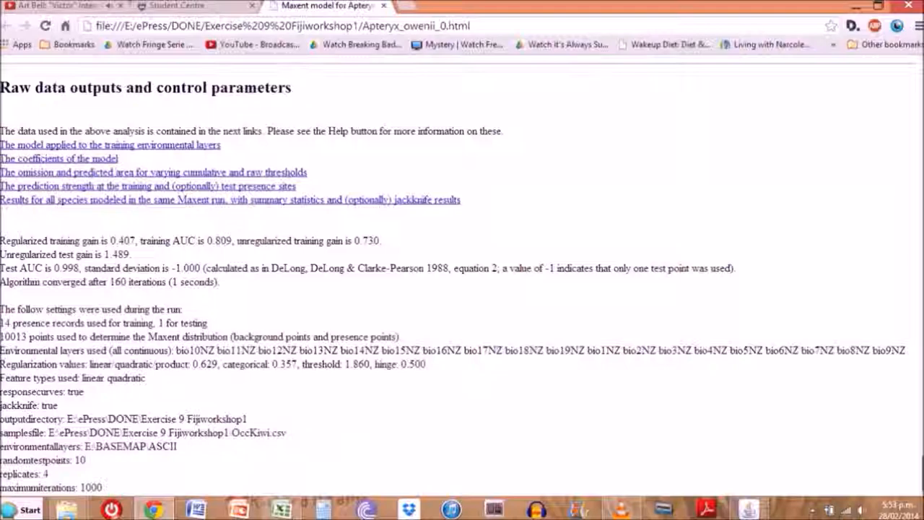